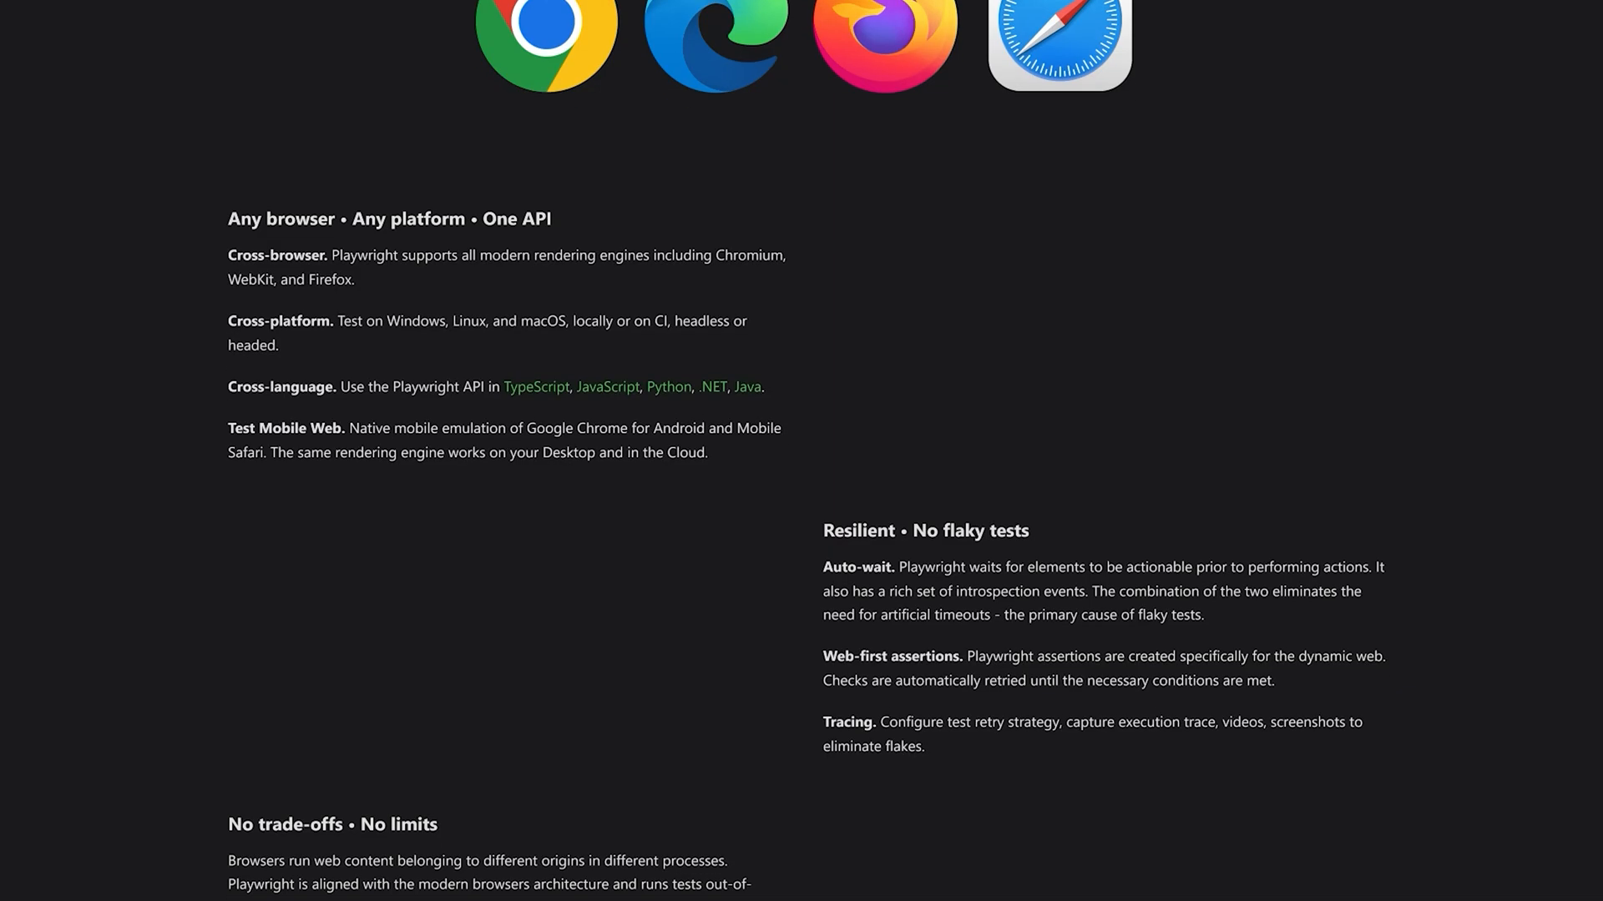
scroll(up, 3)
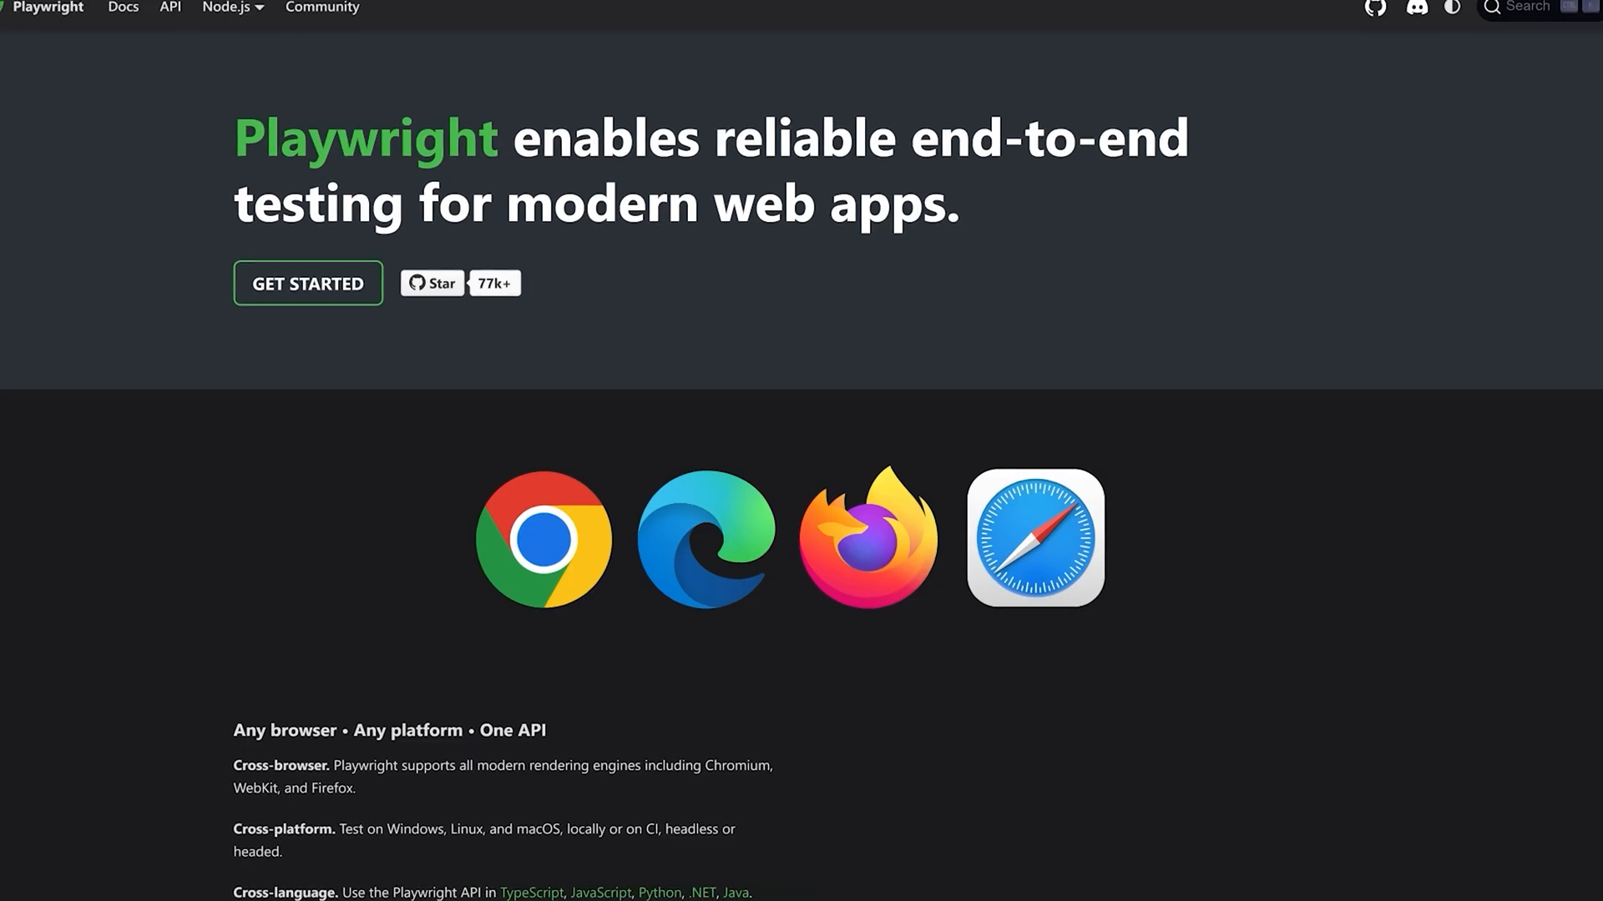
scroll(down, 3)
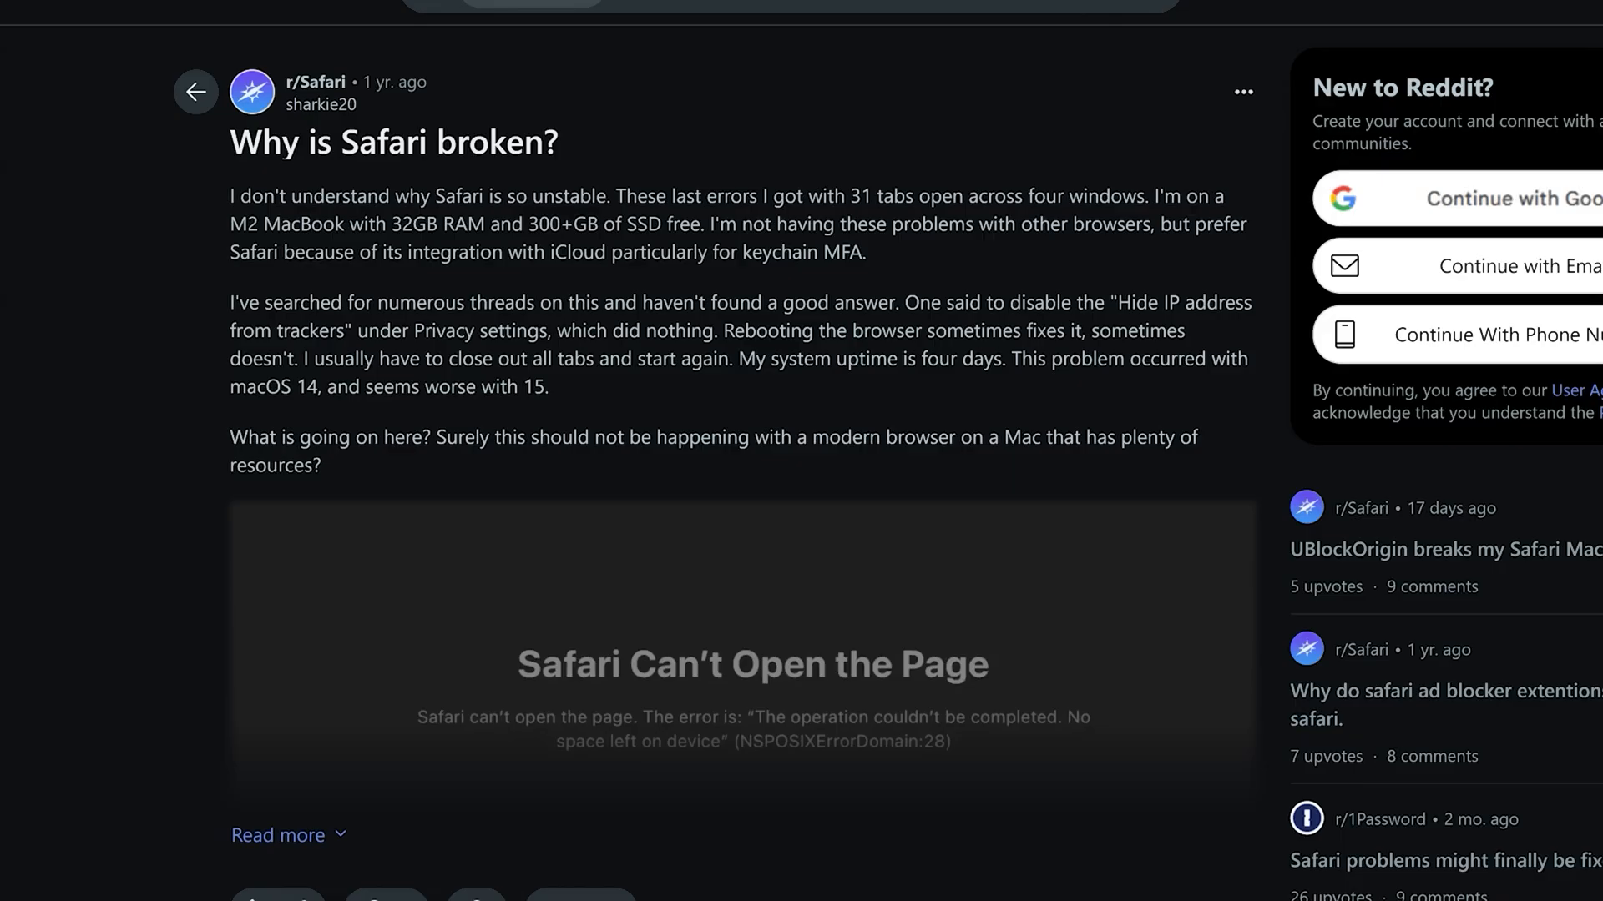
scroll(down, 3)
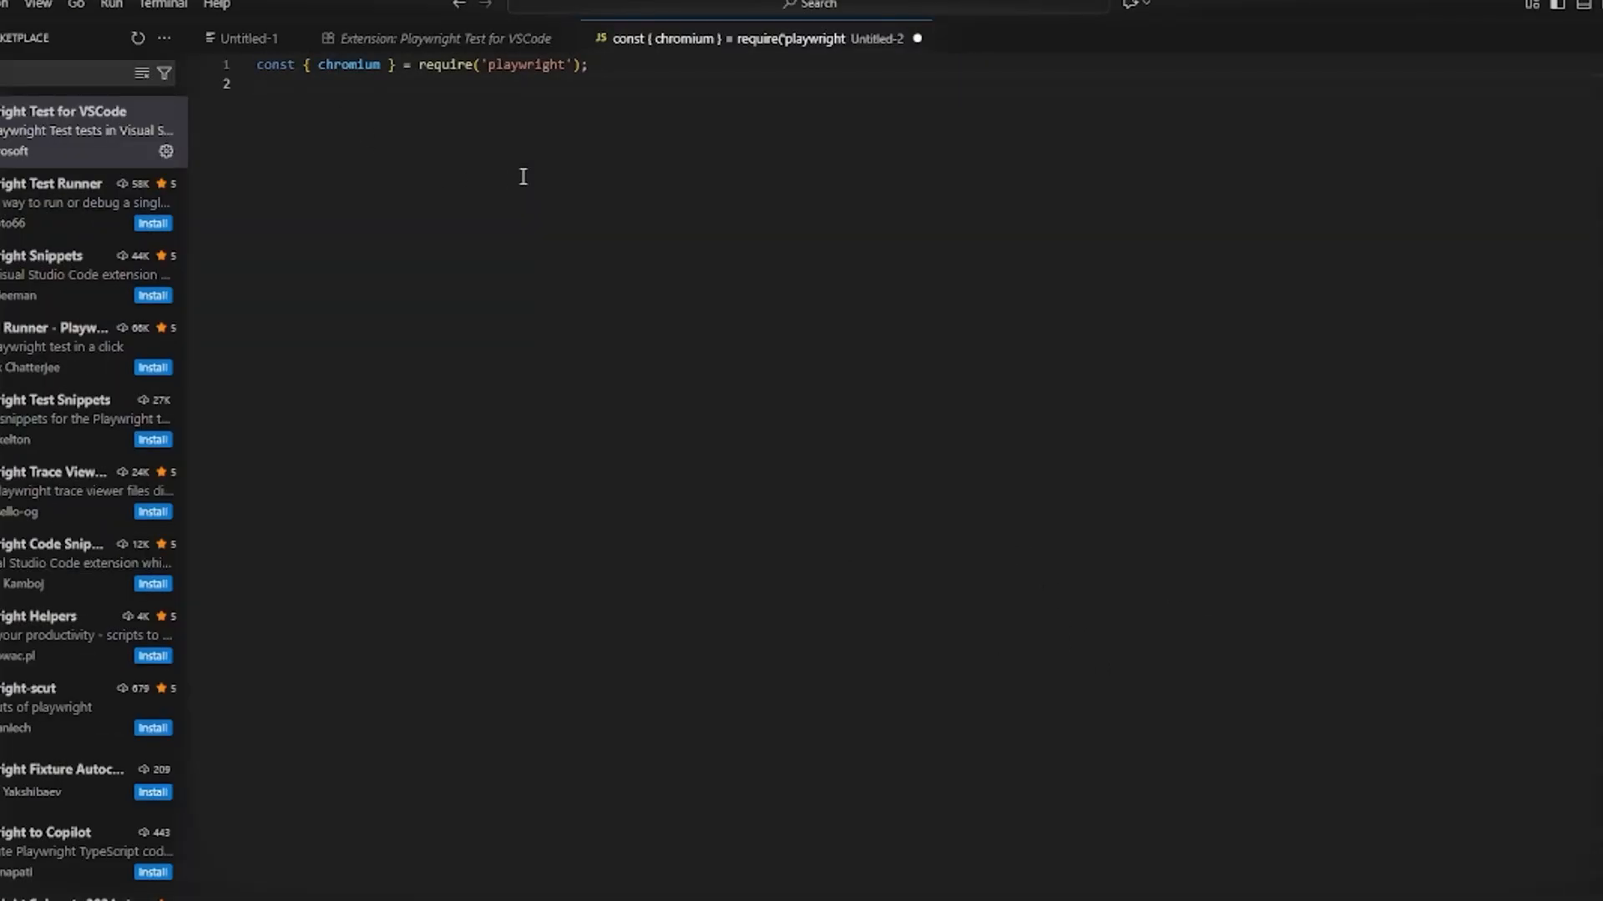
text(async() =>))
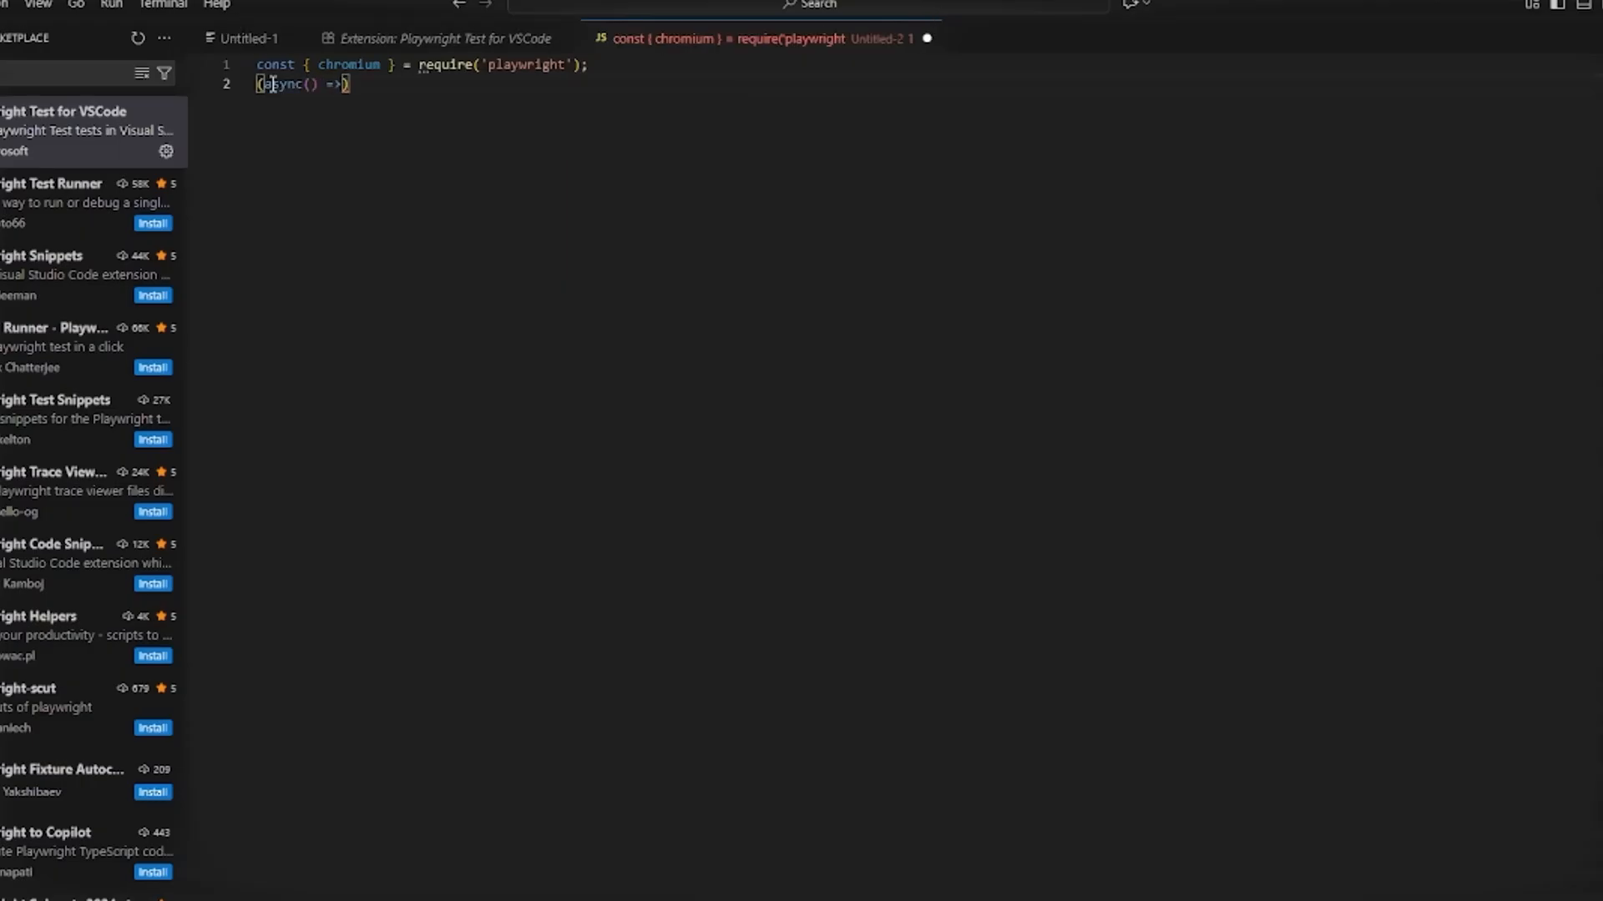
text({})
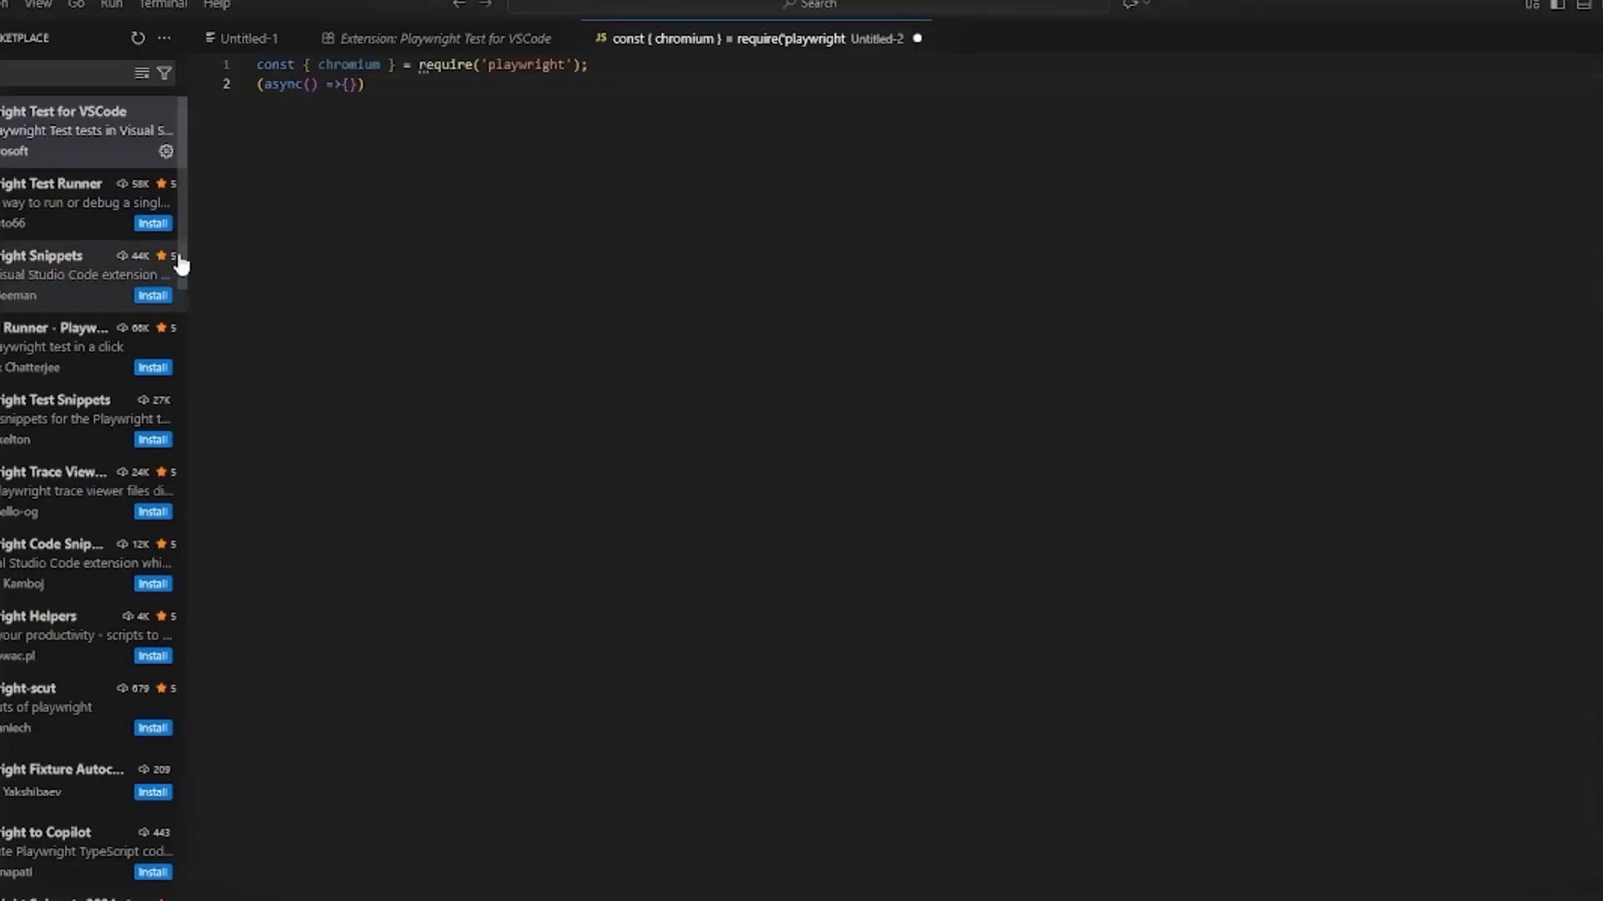
text(const browser = await chromium.launch({ headless: false });}))
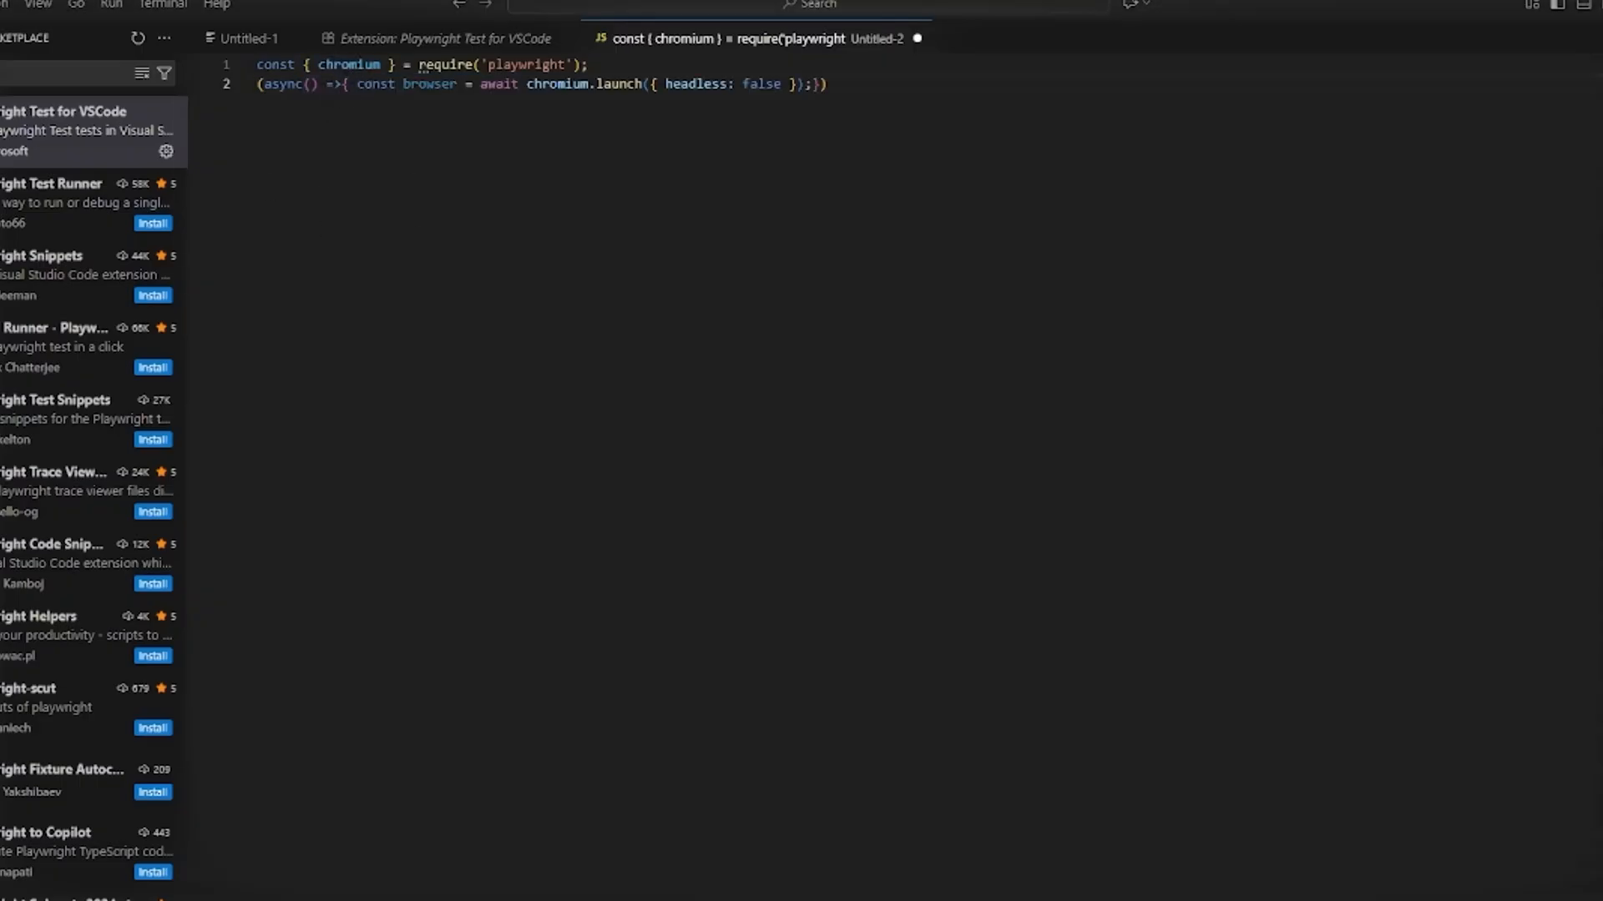
text(const page = await browser.newPage();)
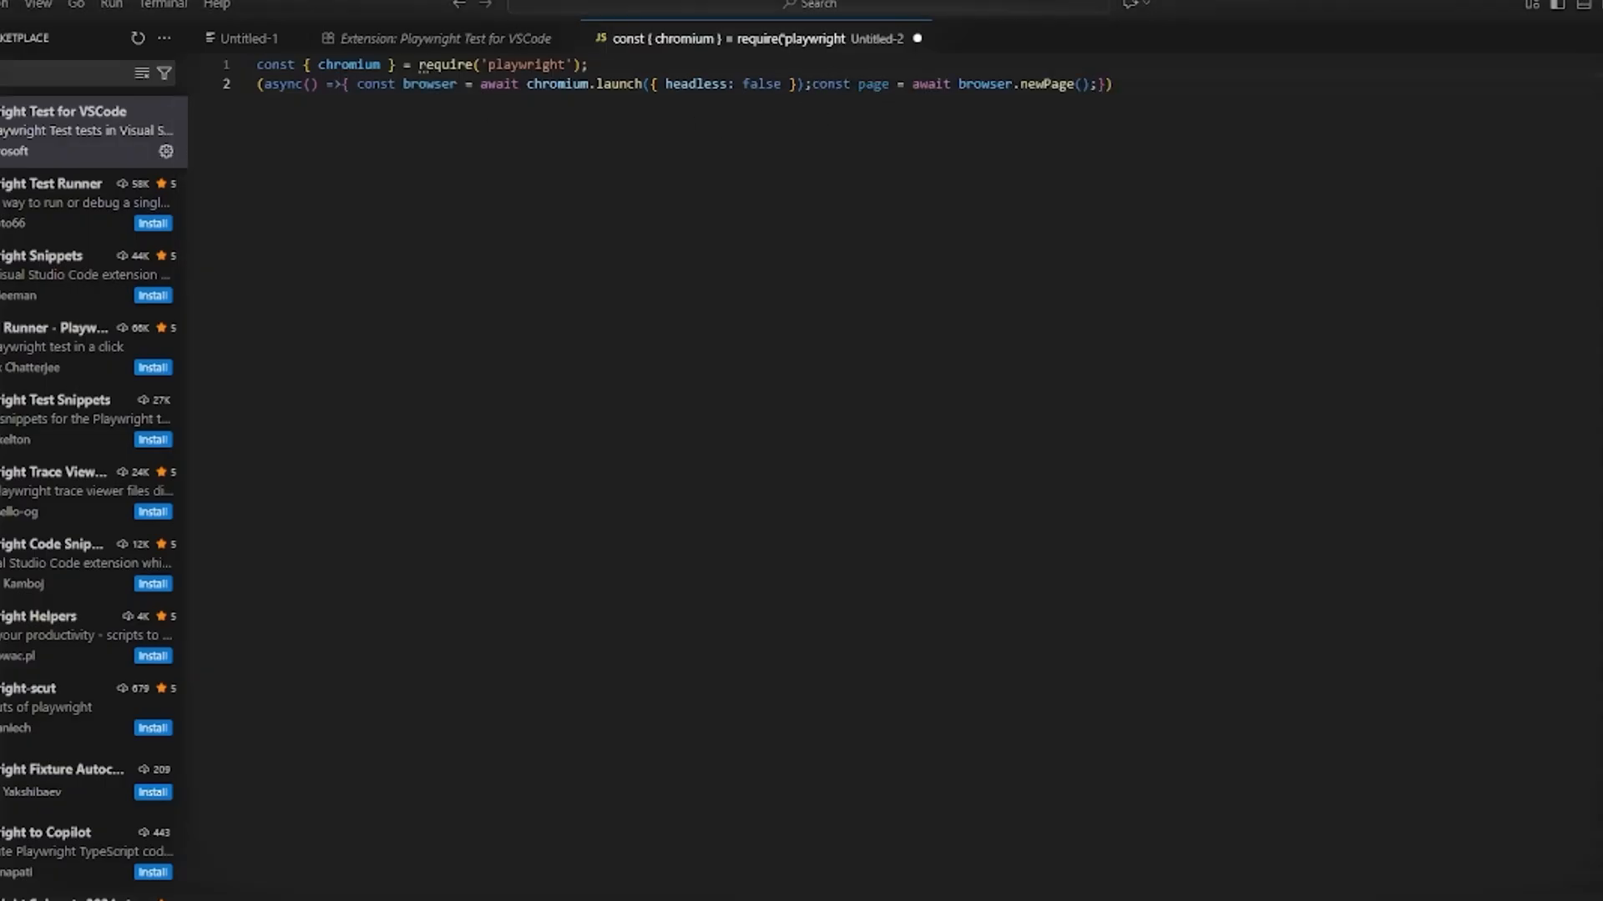
text(await page.goto('https://amazon.com');)
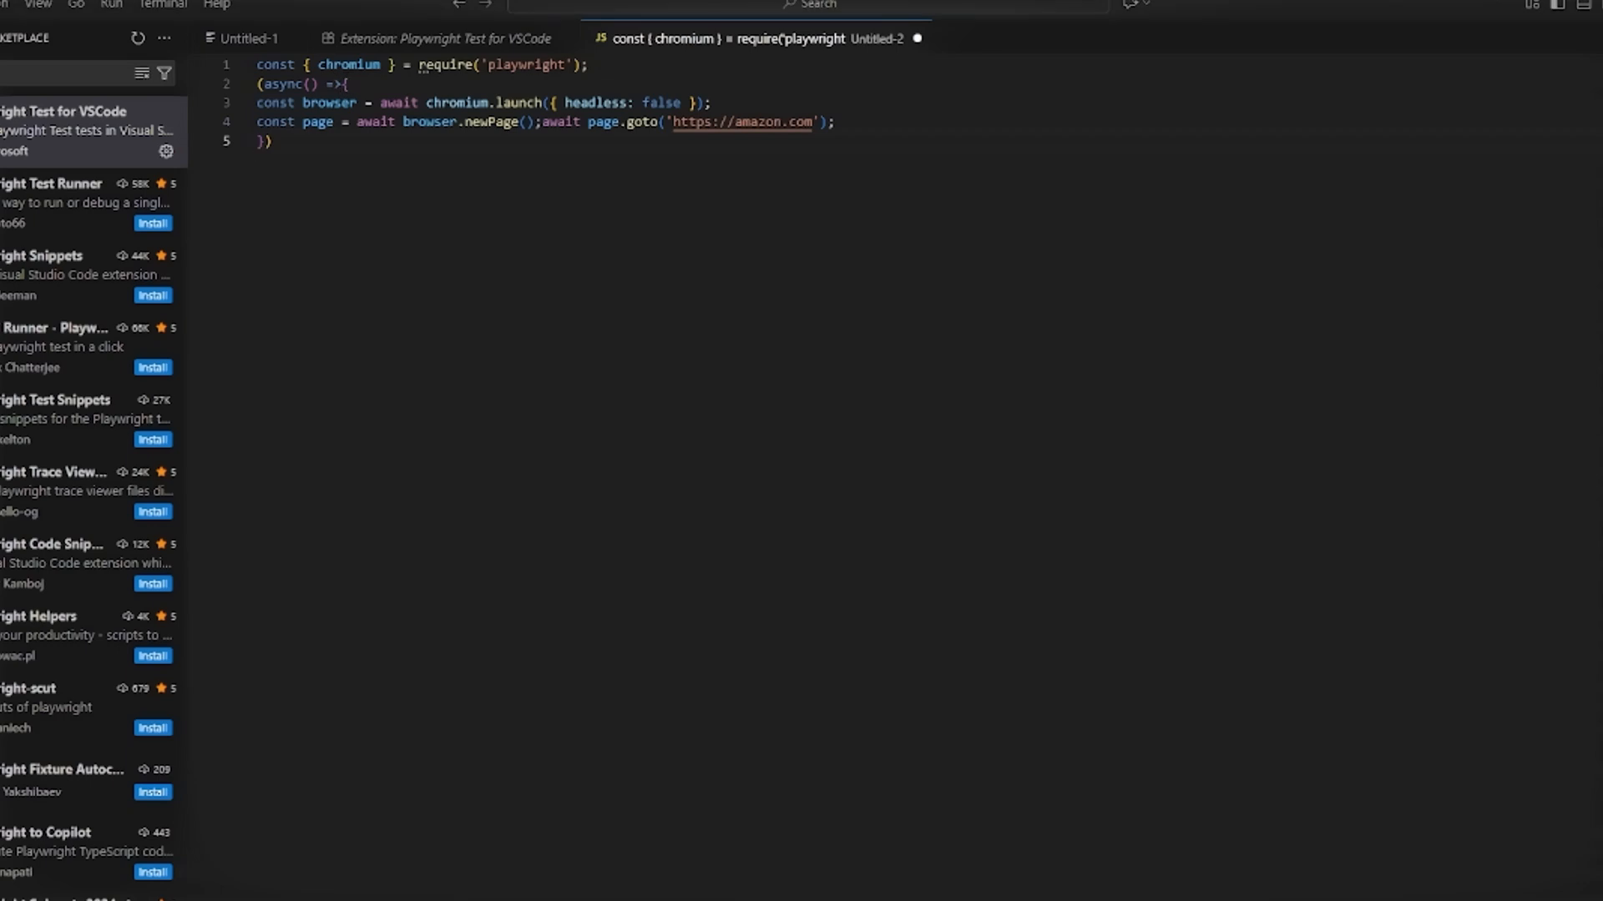
text(await page.screenshot({ path: 'amazon.png' });)
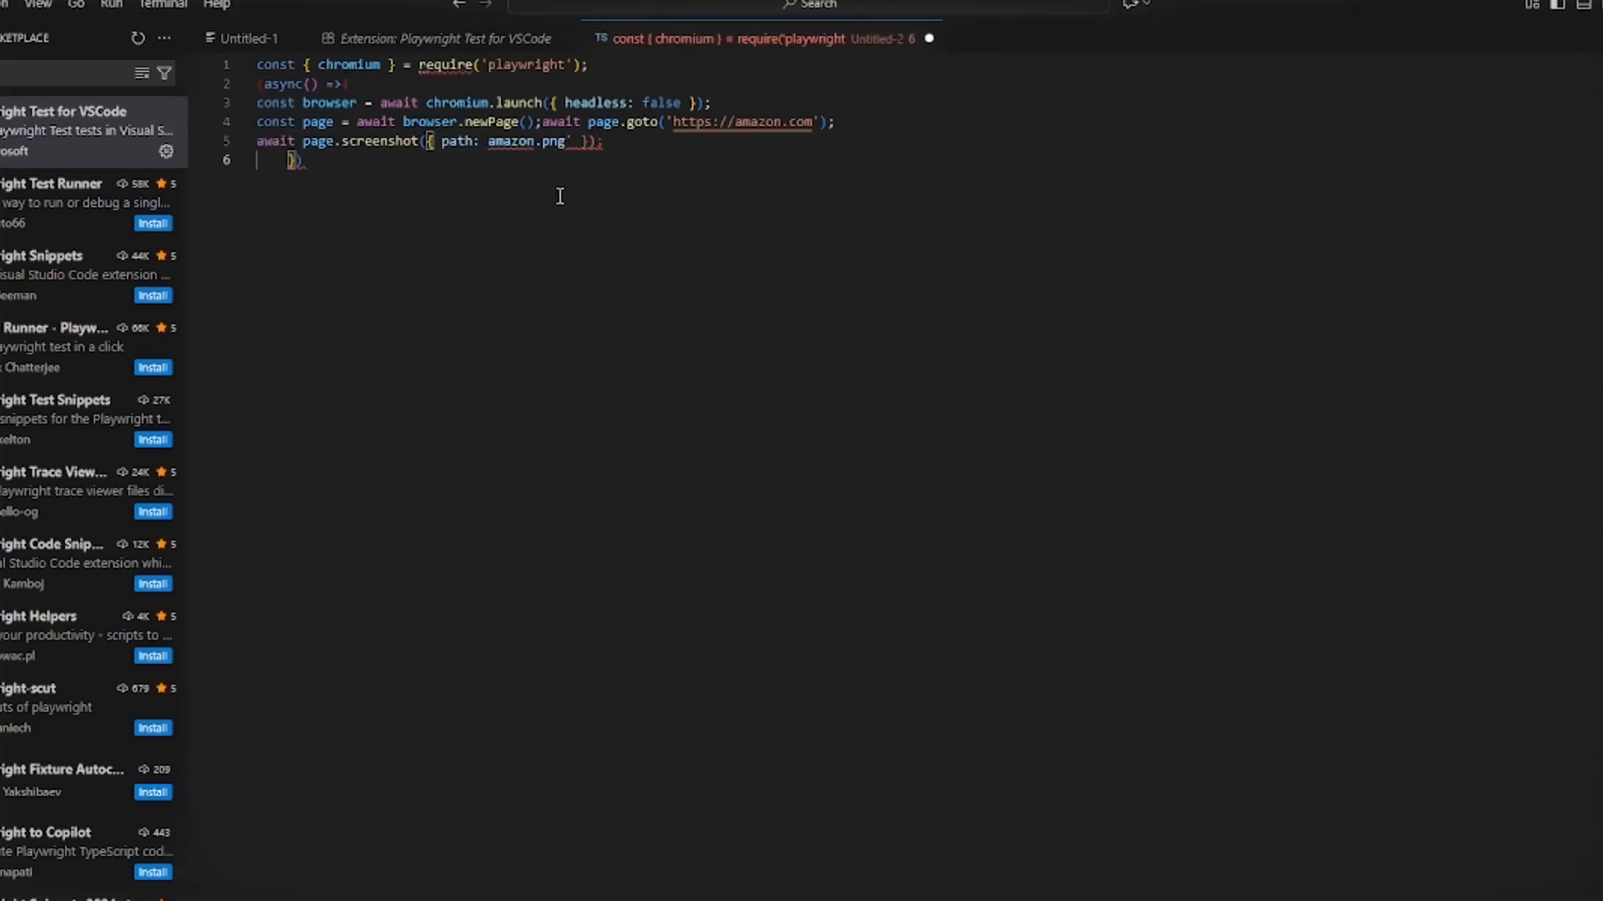